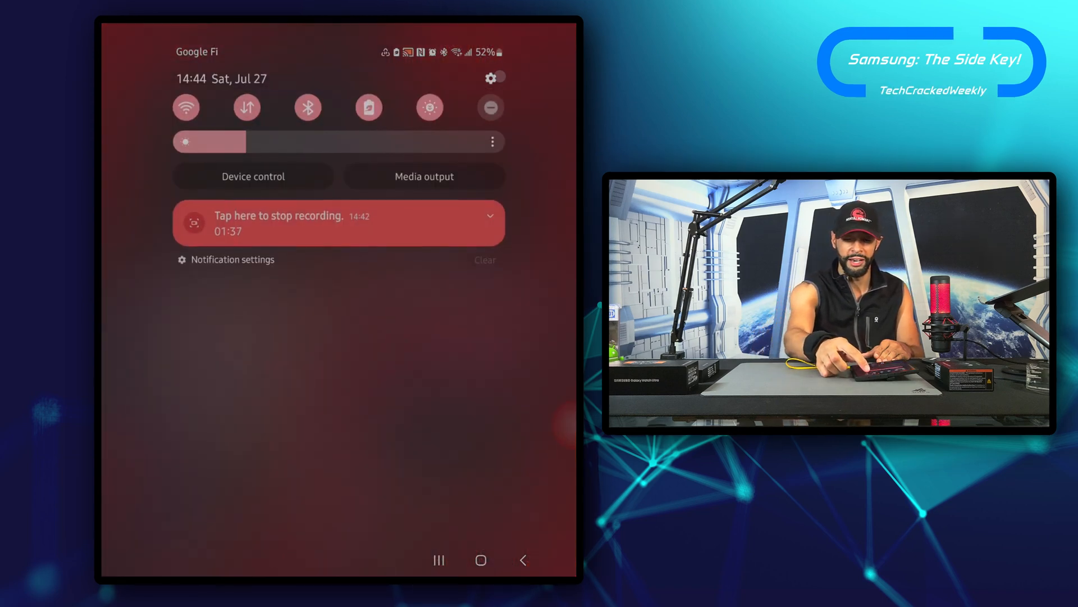
Step: Enter Settings from the quick panel and scroll the list down to Advanced features
click(492, 77)
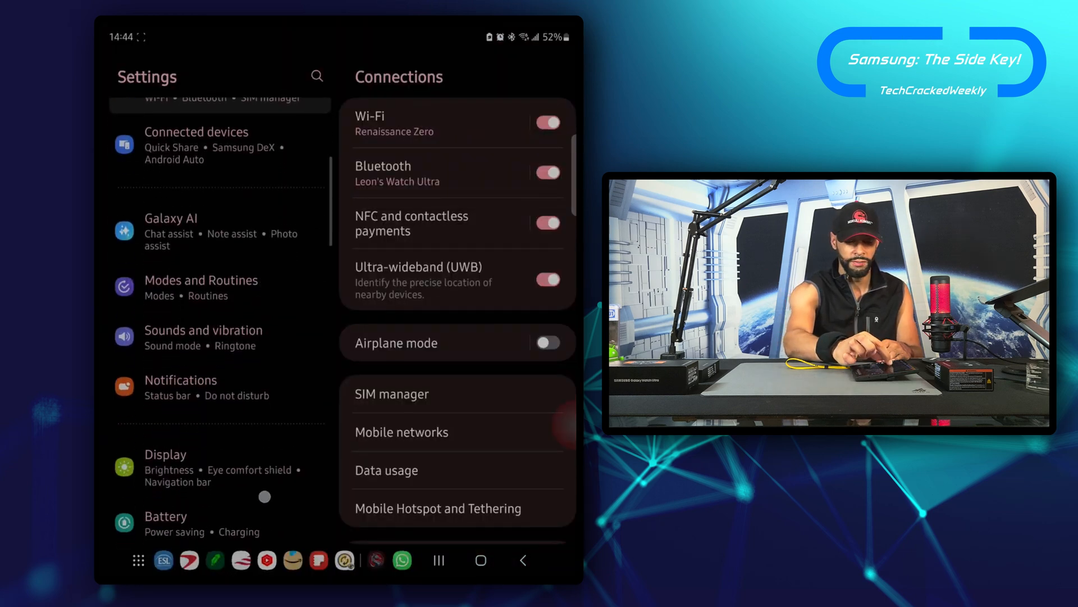
scroll(down, 3)
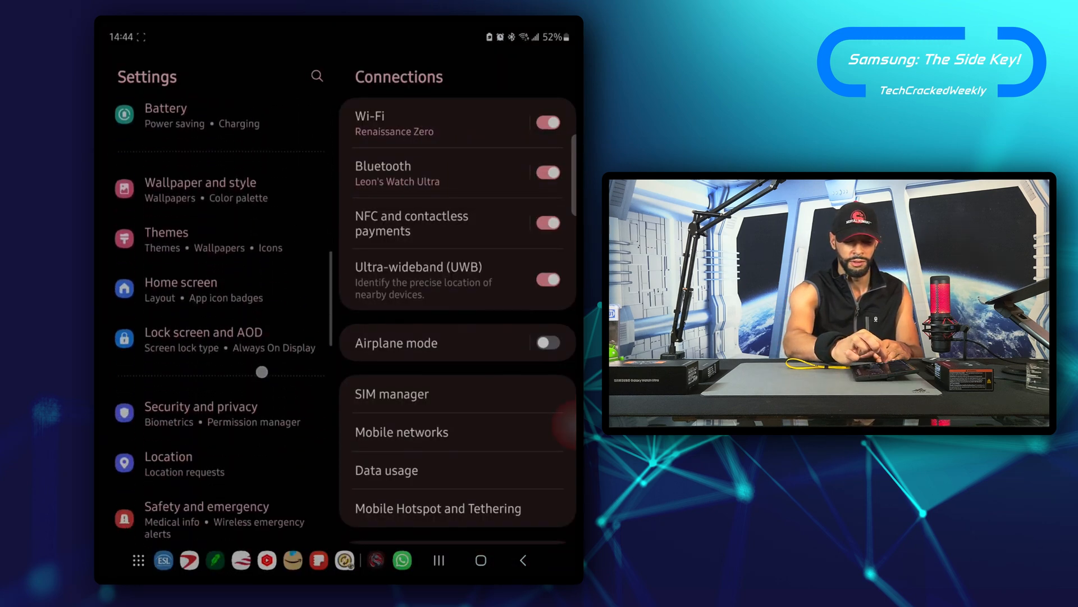
scroll(down, 3)
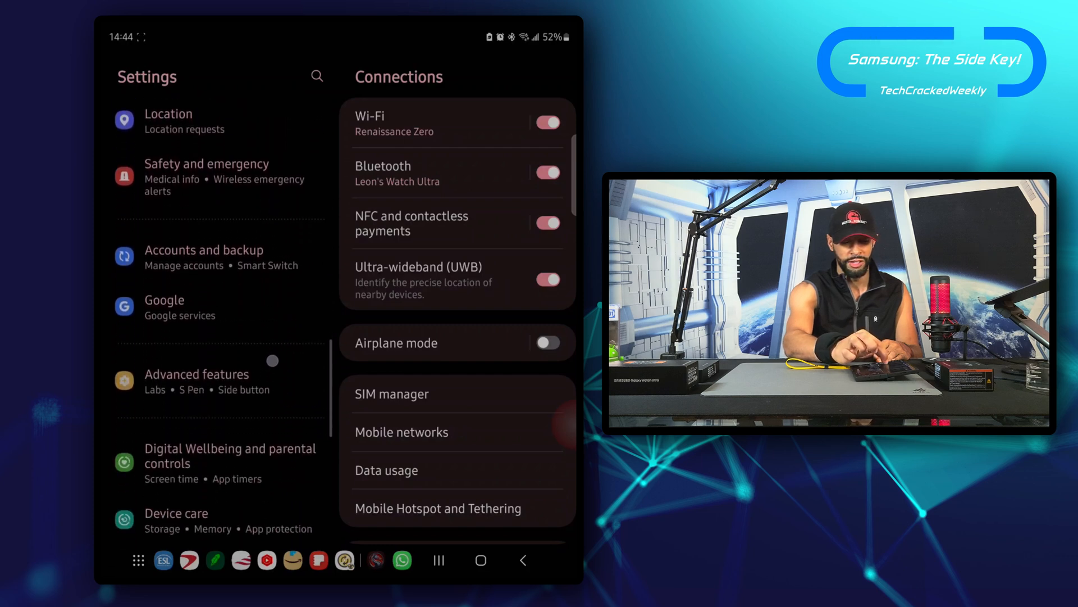
scroll(down, 3)
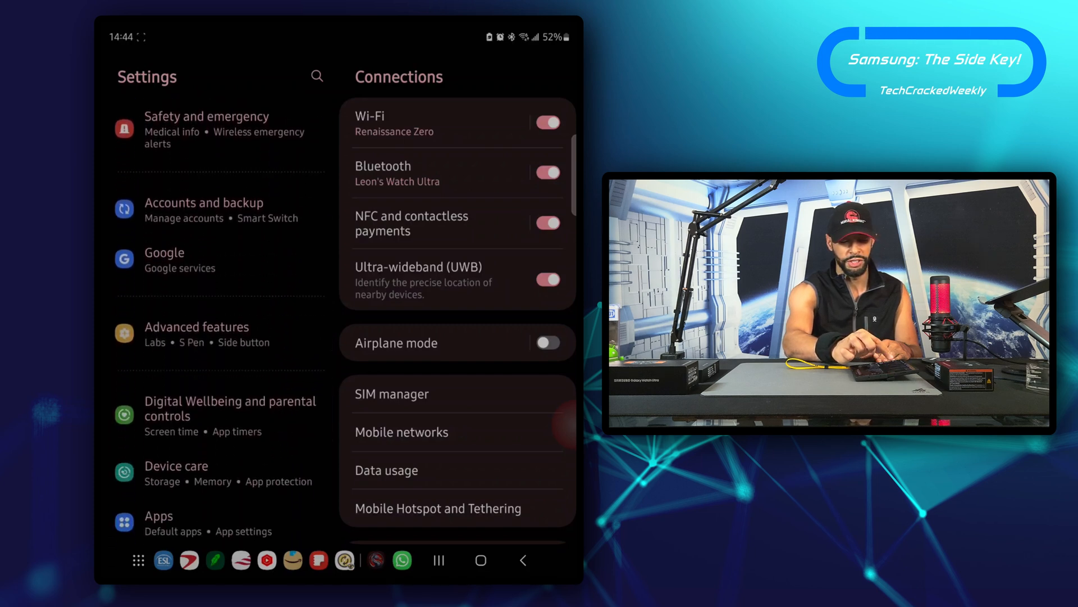
Step: Go into Advanced features and then the Side button settings
click(197, 333)
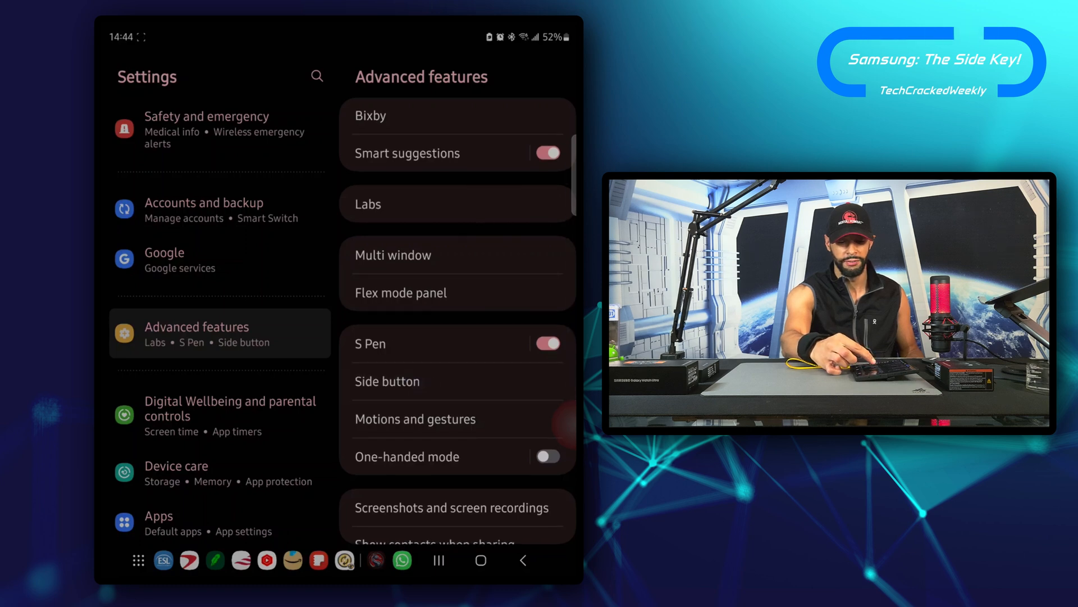
click(386, 381)
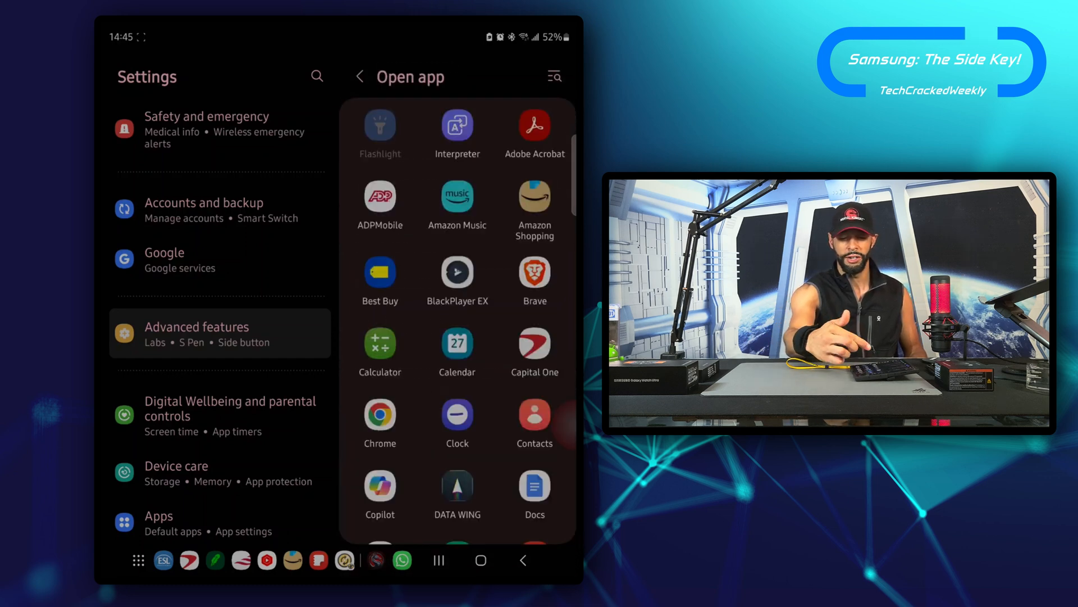
scroll(down, 3)
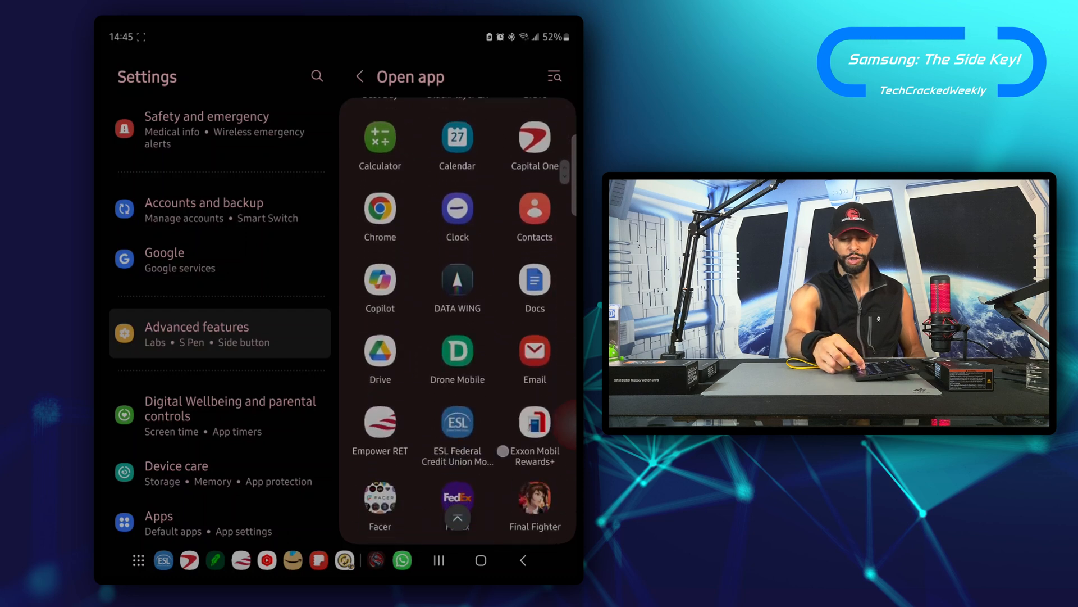
scroll(down, 3)
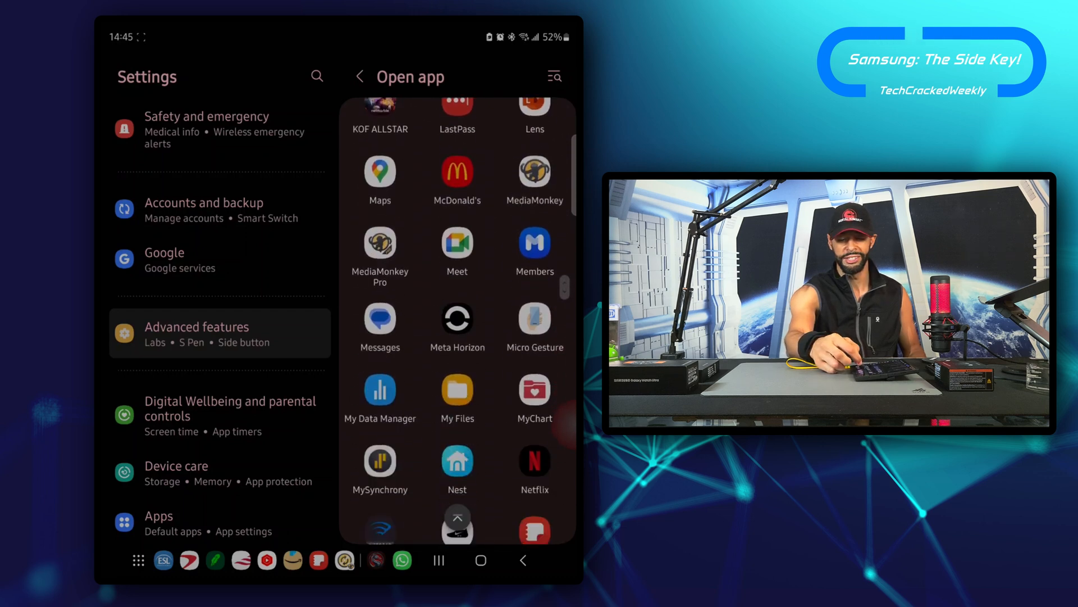
scroll(down, 3)
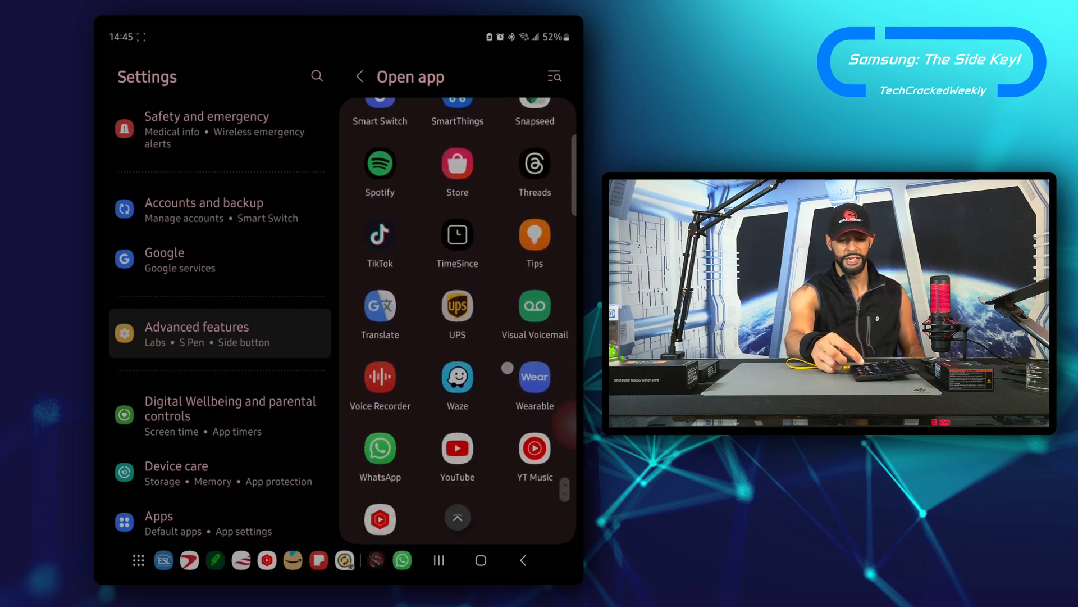